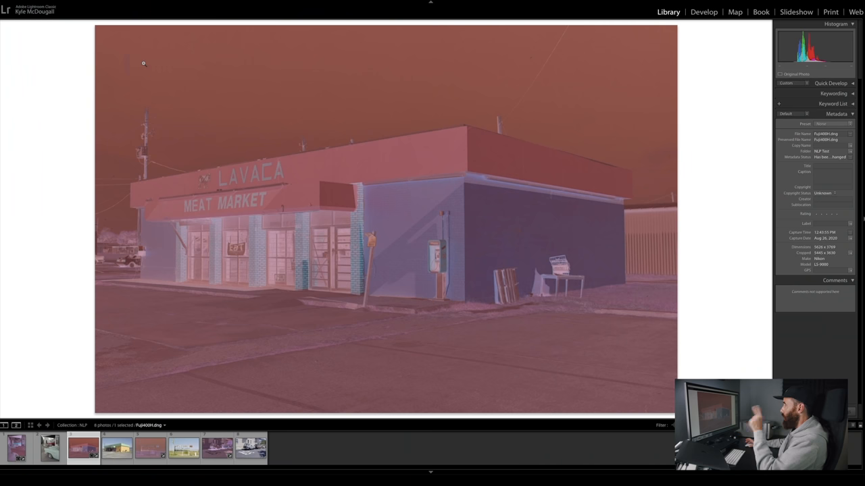
mouse_move(705, 47)
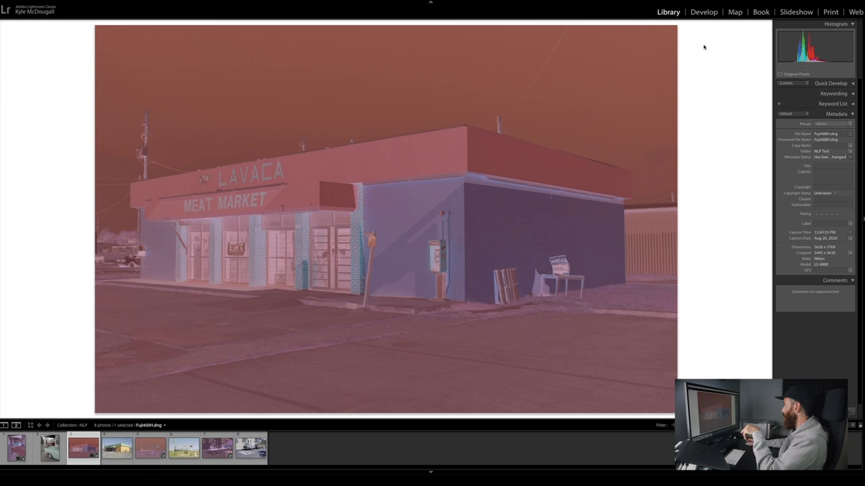
Open Fuji400H.dng from the Library in the Develop module
left_click(704, 11)
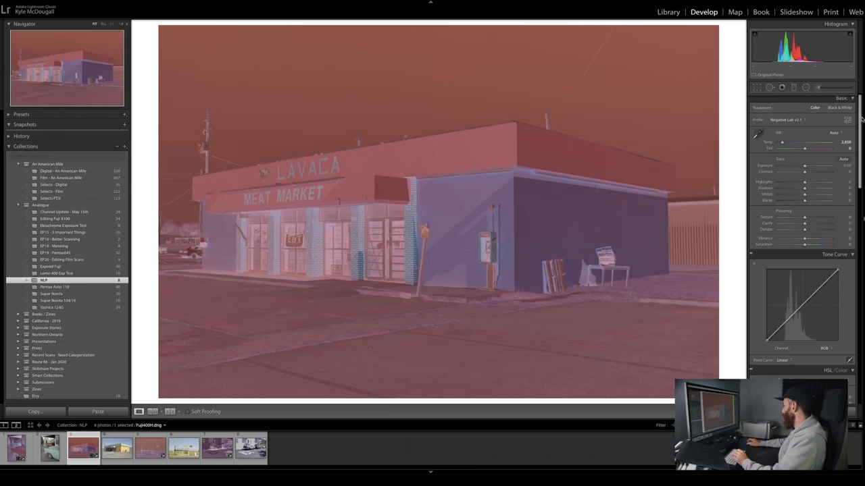
mouse_move(812, 123)
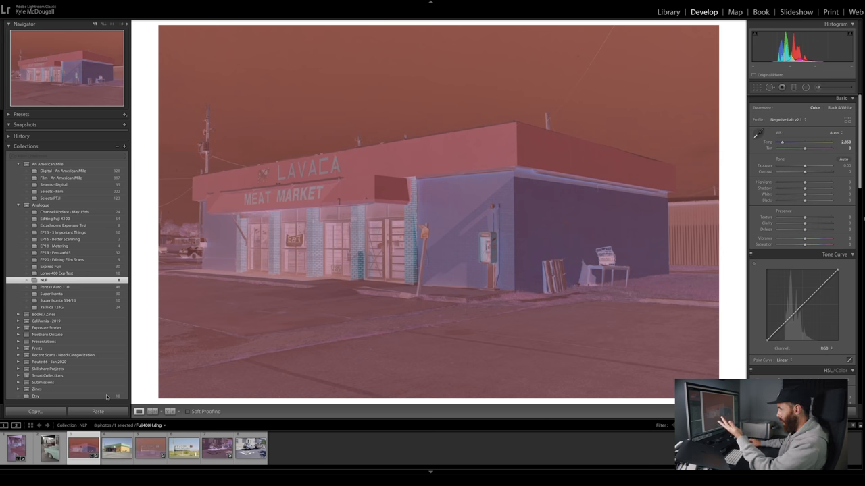
left_click(16, 447)
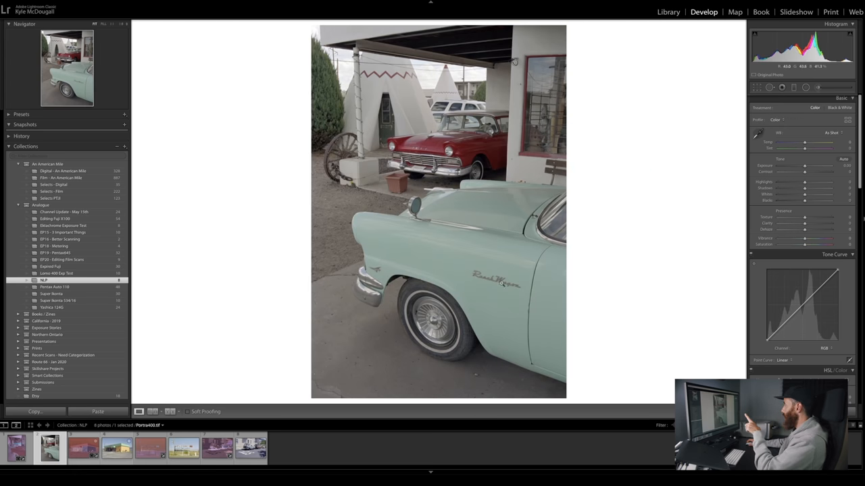
mouse_move(474, 272)
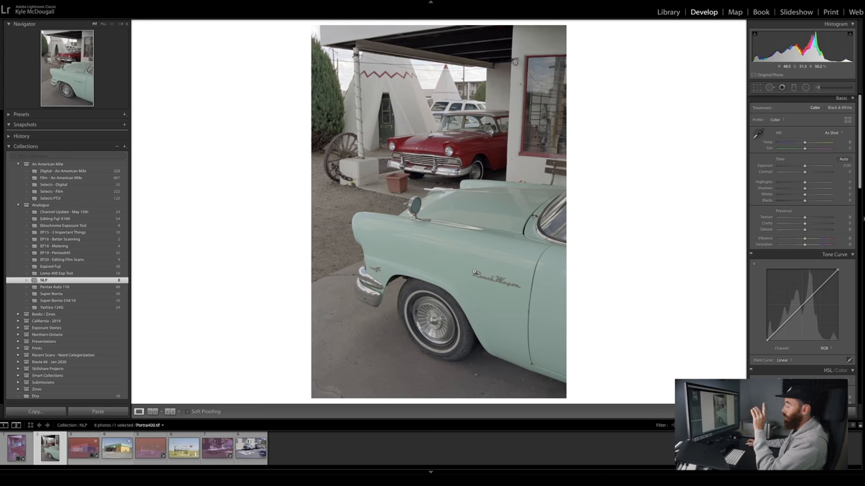
mouse_move(435, 221)
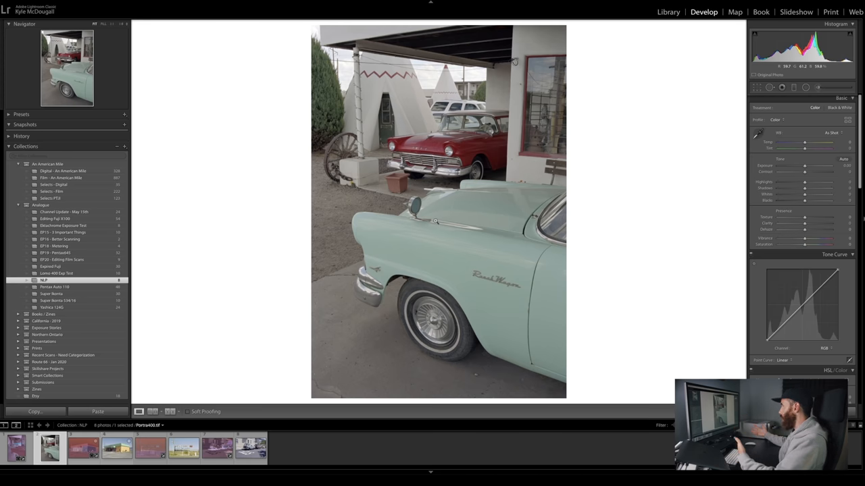
mouse_move(501, 201)
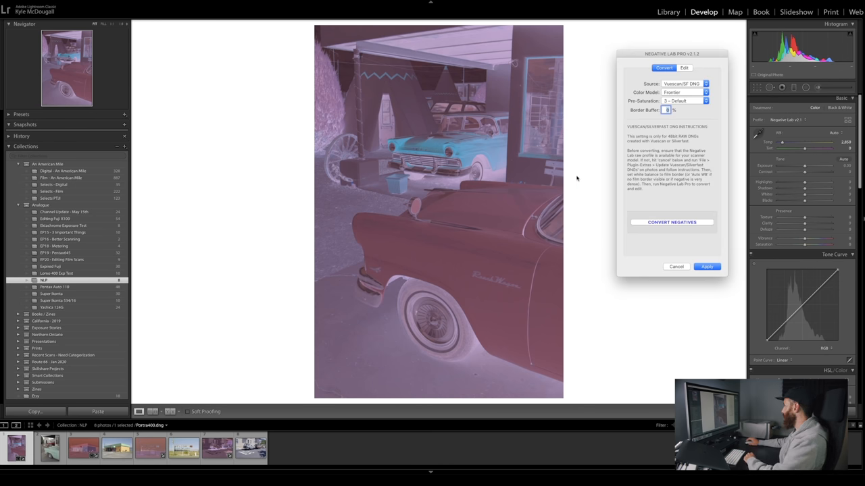
mouse_move(674, 227)
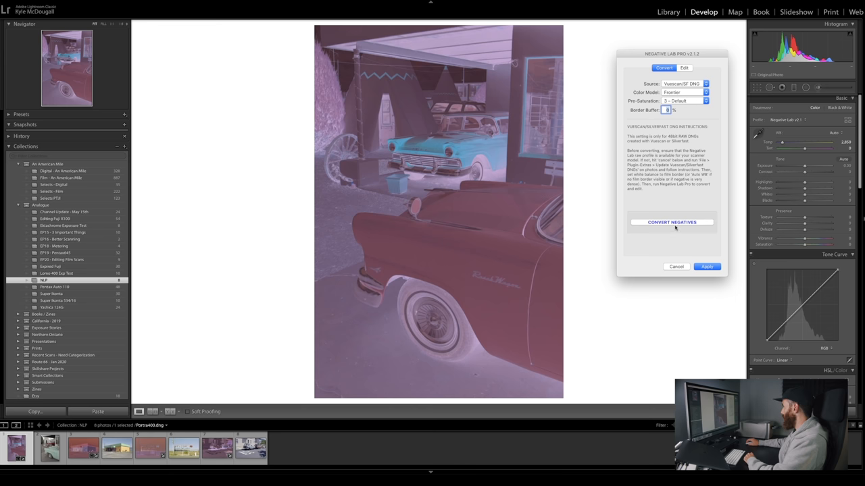
Convert the Portra 400 negative with Negative Lab Pro, making a TIF copy stacked with the photo
left_click(671, 222)
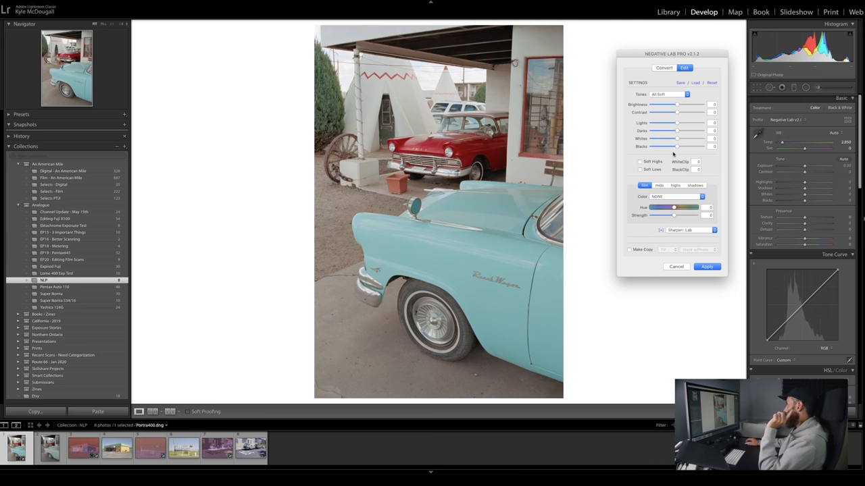
mouse_move(672, 154)
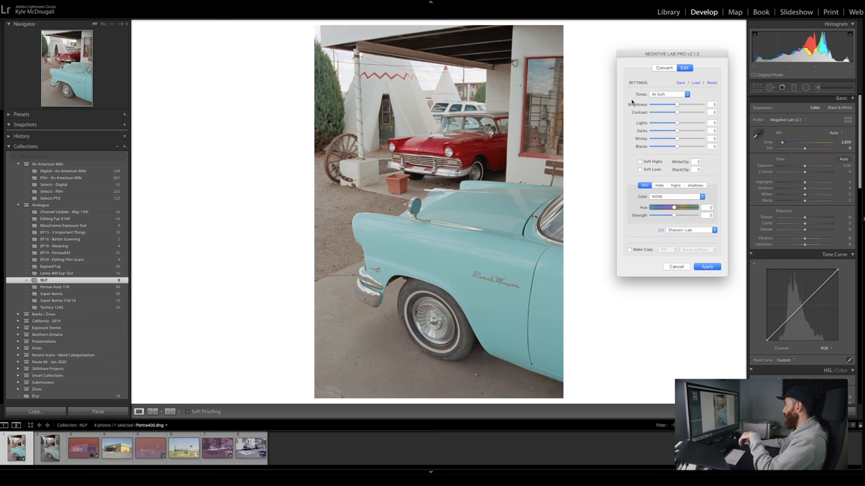
mouse_move(691, 104)
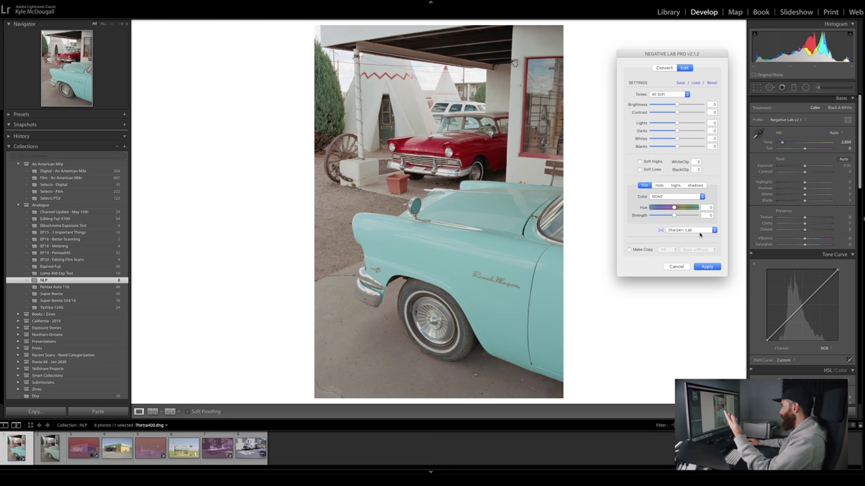
left_click(630, 249)
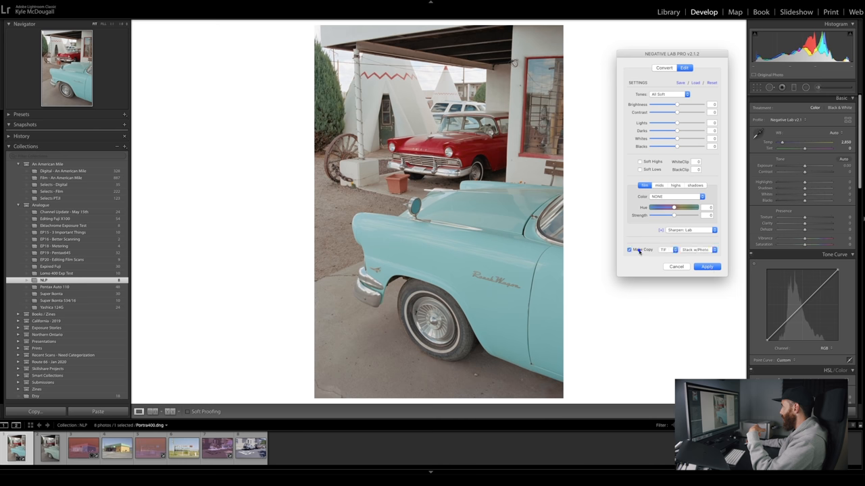
left_click(707, 266)
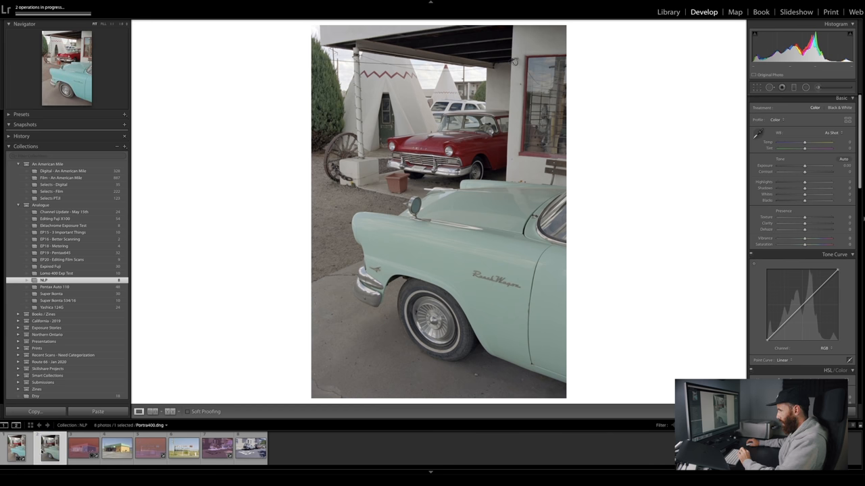
Set Saturation +54, Exposure +1.00, Contrast +30, Shadows +8 and Highlights -63
left_click_drag(804, 244, 810, 243)
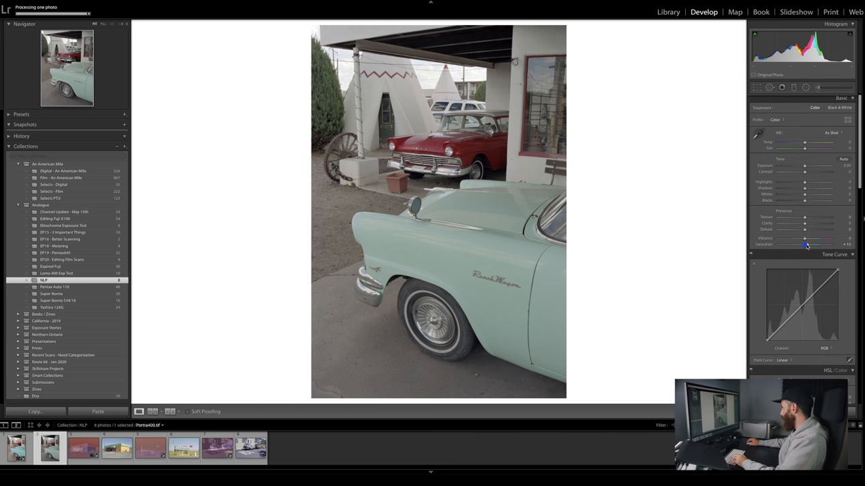
left_click_drag(803, 165, 807, 166)
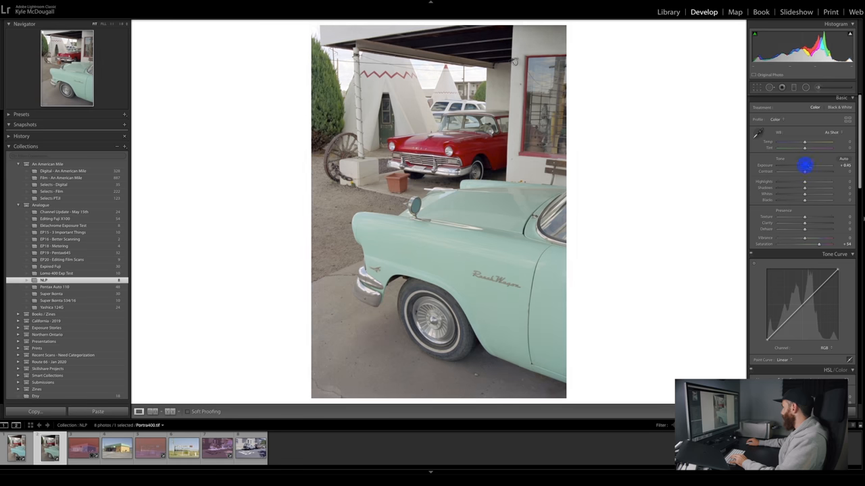
left_click_drag(806, 165, 814, 165)
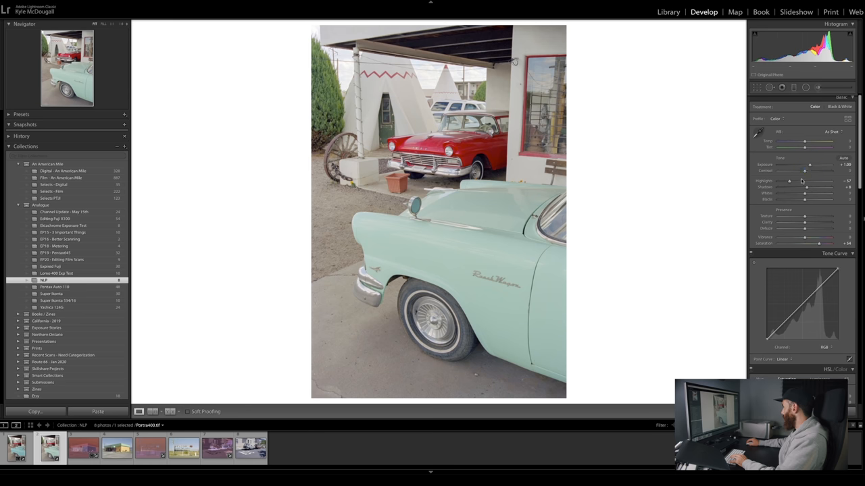
left_click_drag(803, 171, 810, 170)
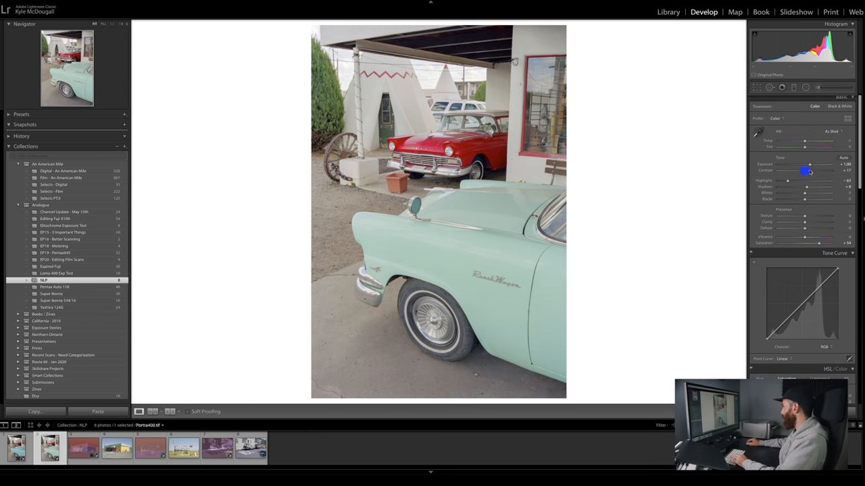
left_click_drag(808, 170, 817, 170)
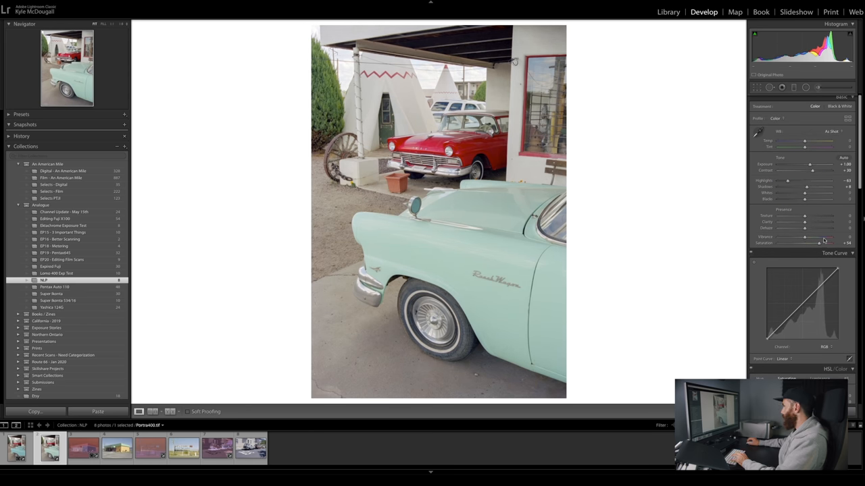
mouse_move(696, 156)
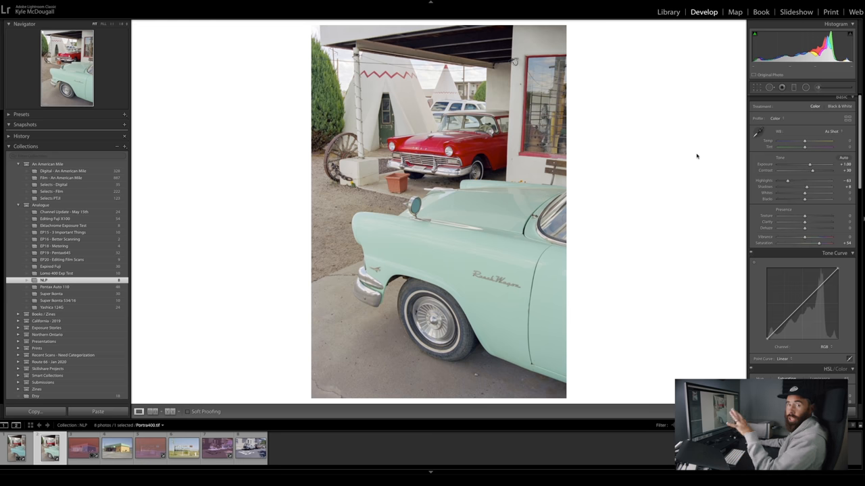
mouse_move(622, 217)
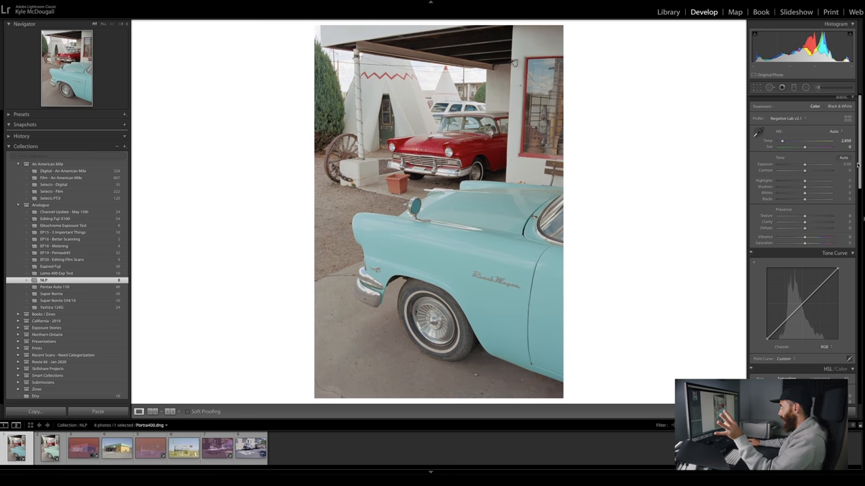
mouse_move(727, 148)
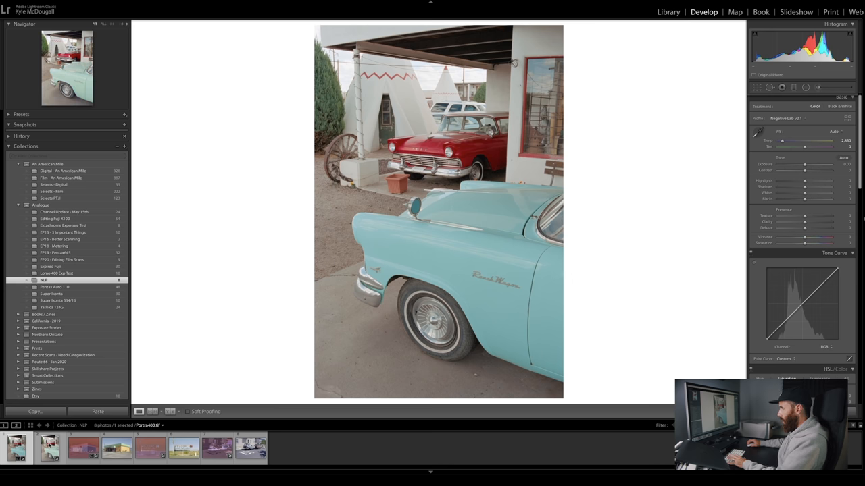
Show both Portra400 car photo versions side by side in Compare view
left_click(668, 11)
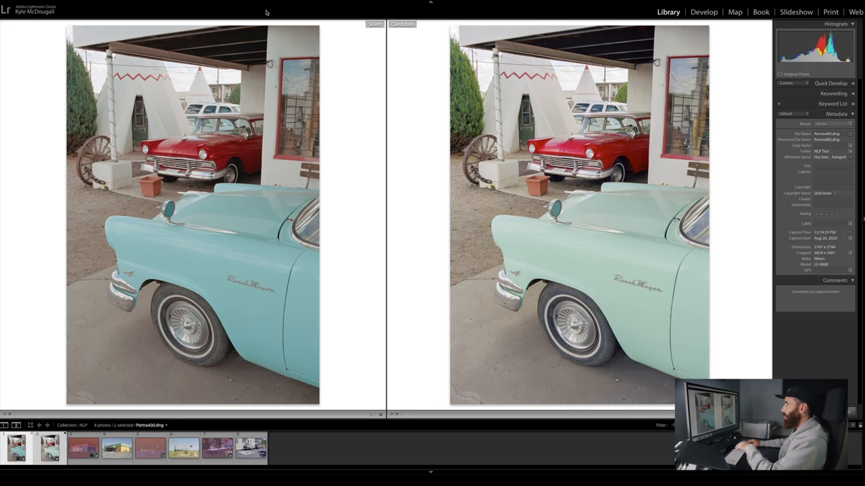
mouse_move(643, 266)
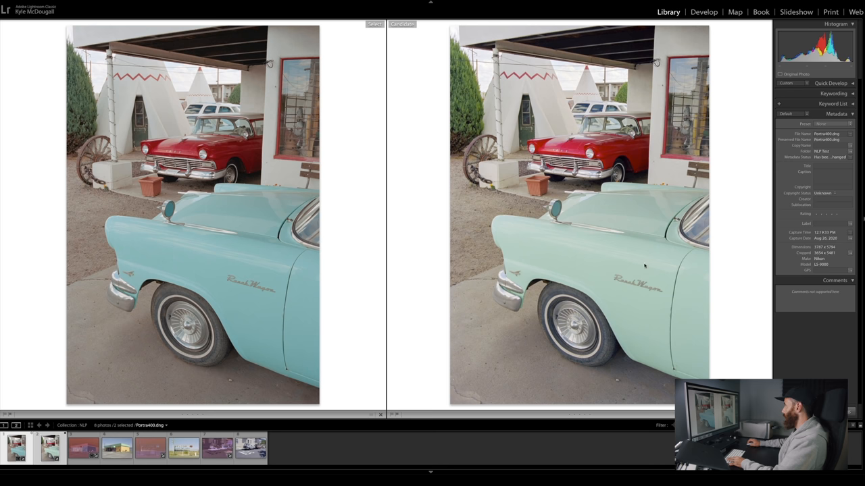
mouse_move(761, 223)
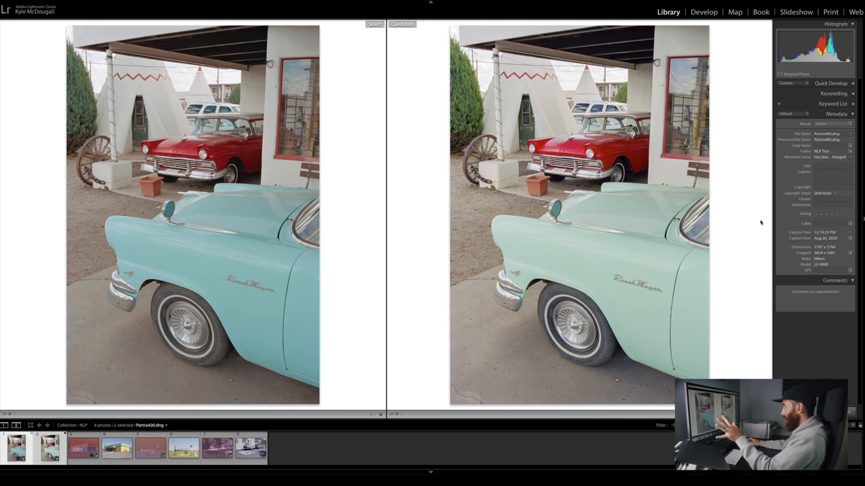
mouse_move(267, 133)
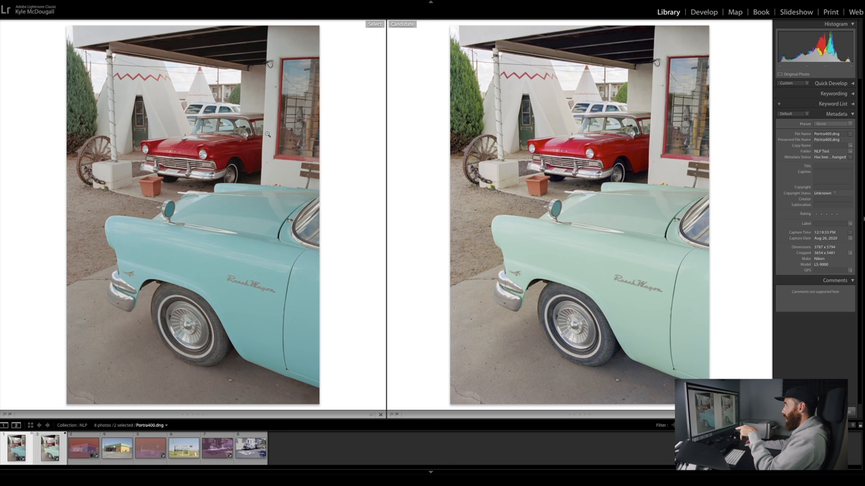
mouse_move(202, 231)
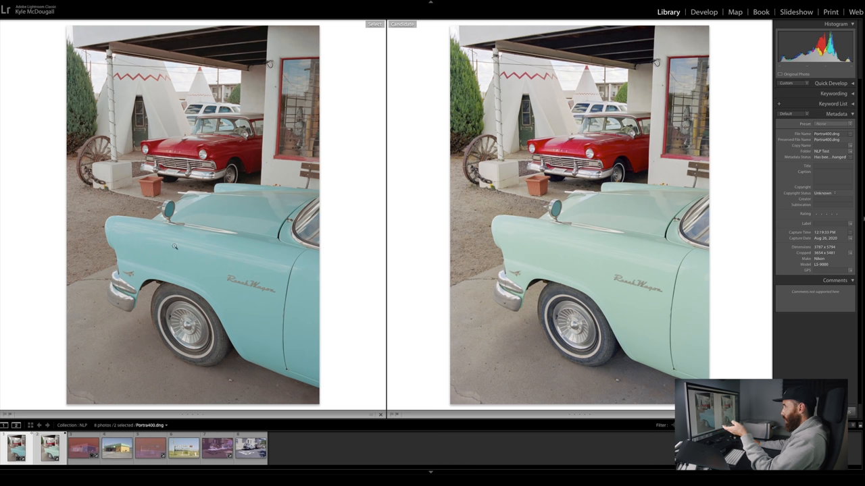
mouse_move(659, 258)
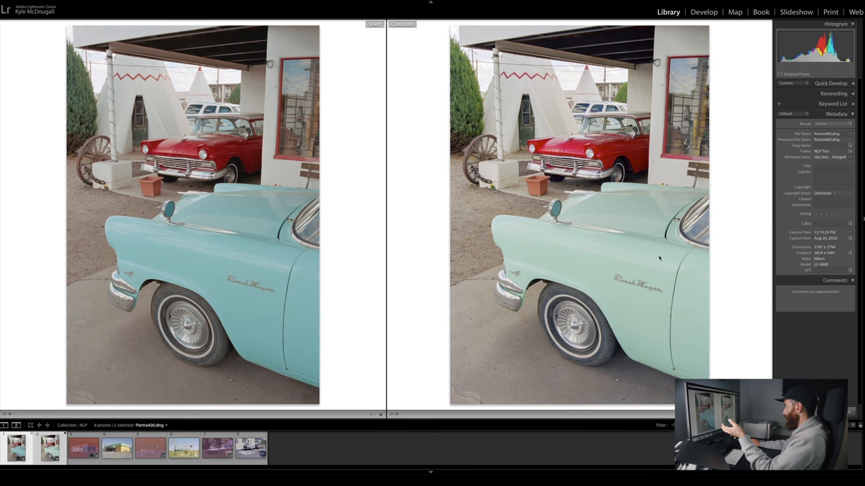
mouse_move(604, 277)
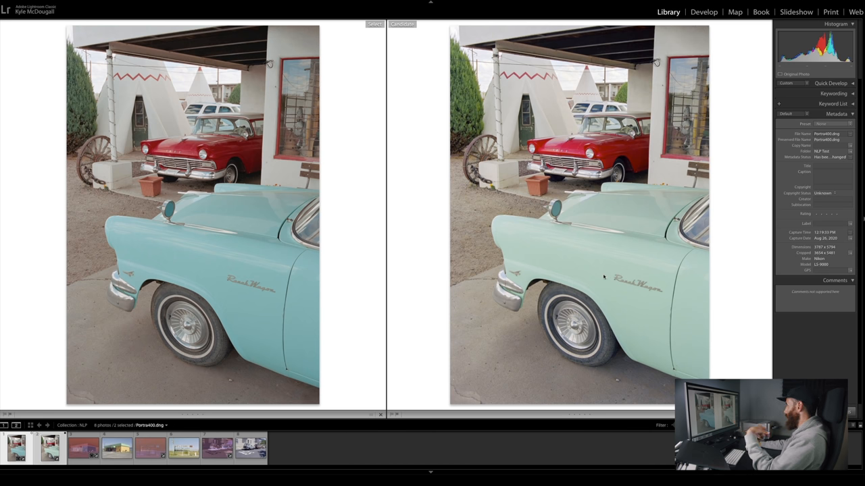
mouse_move(568, 247)
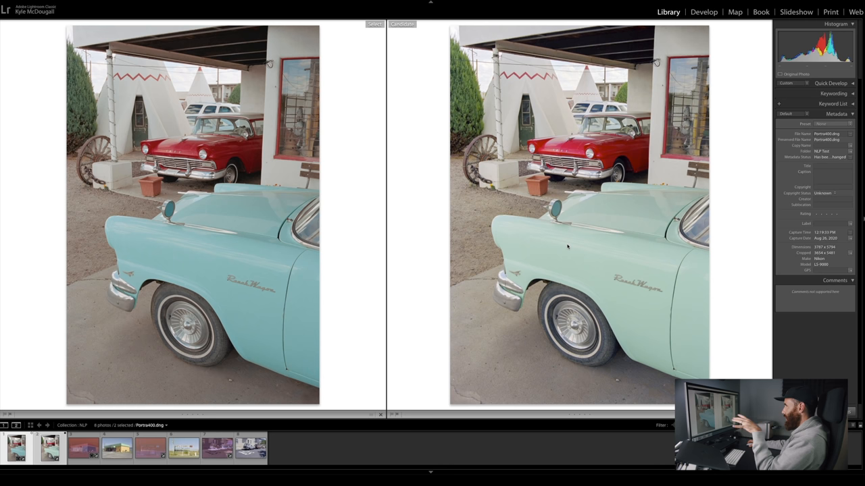
mouse_move(567, 248)
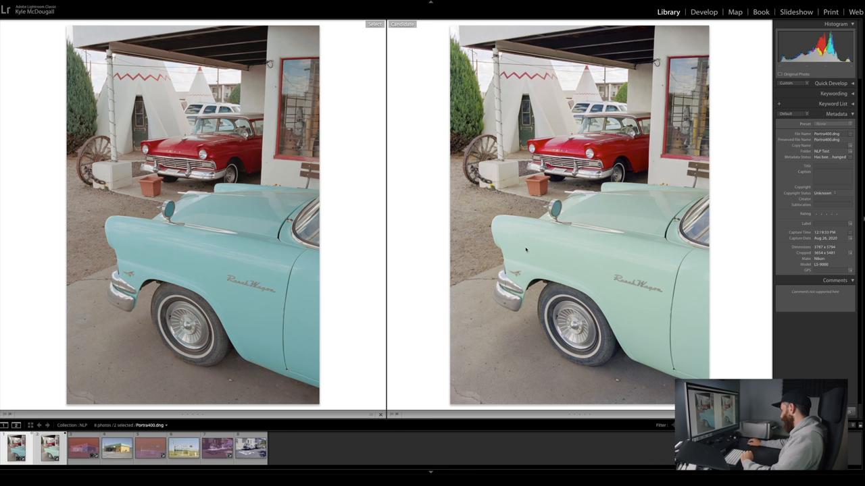
mouse_move(663, 294)
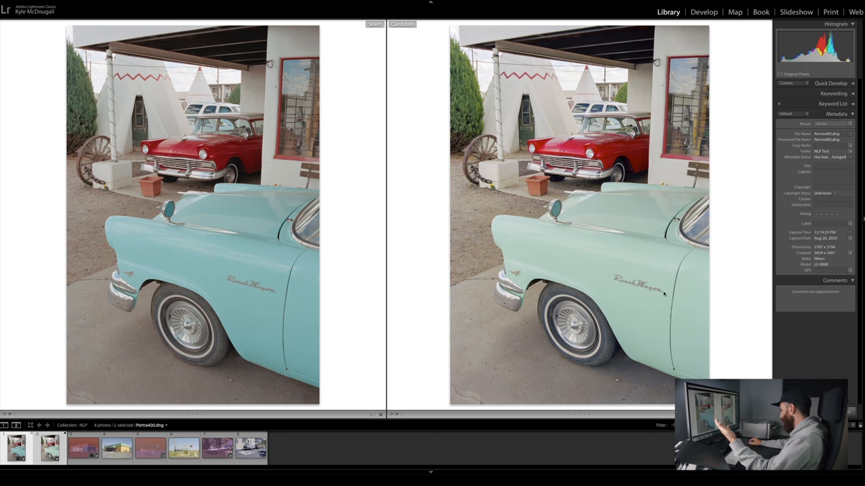
mouse_move(618, 287)
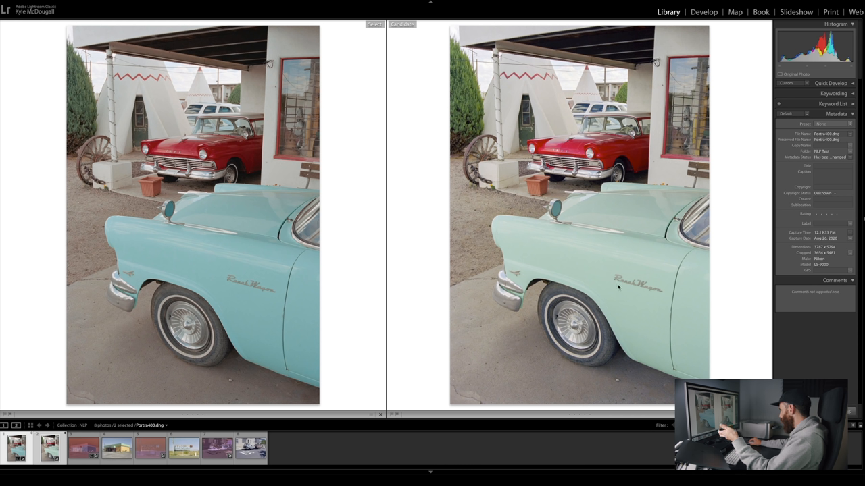
mouse_move(615, 303)
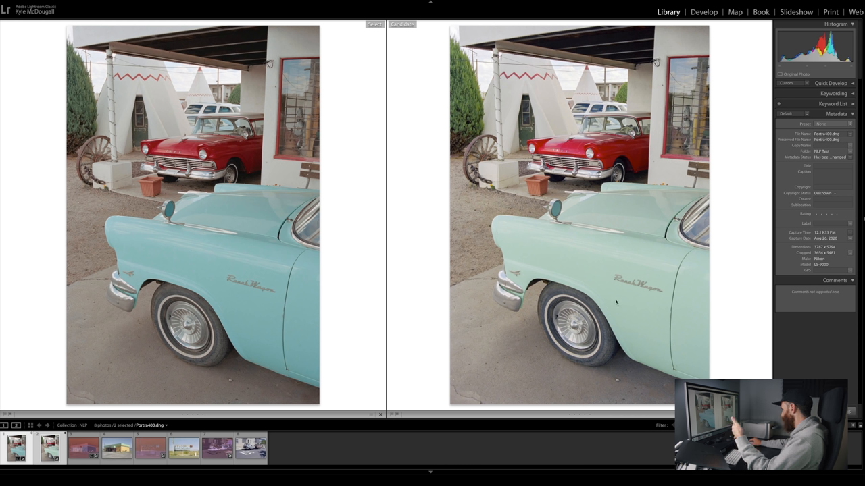
mouse_move(601, 273)
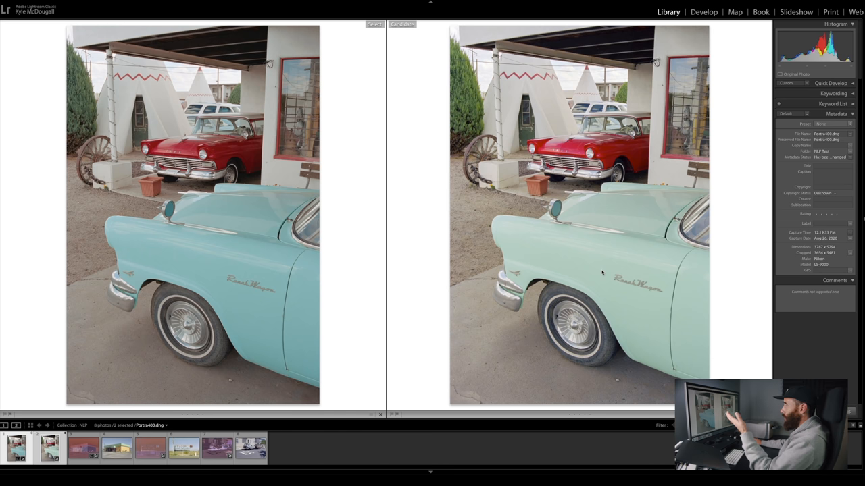
mouse_move(621, 238)
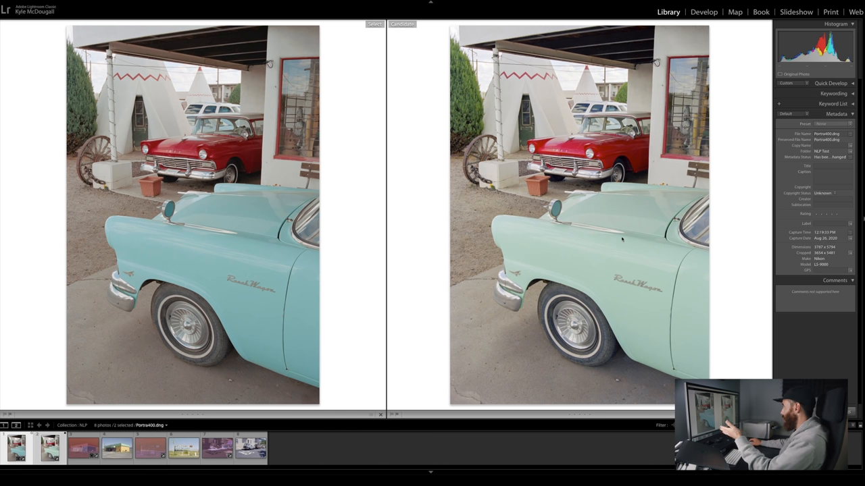
mouse_move(611, 244)
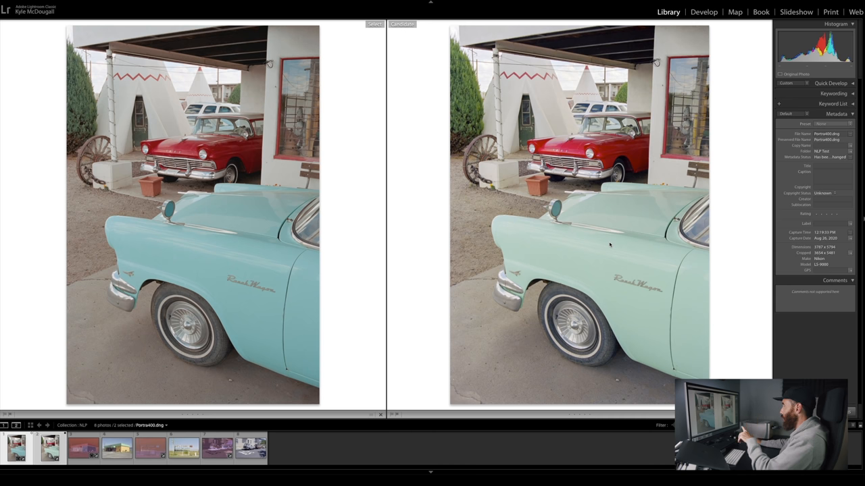
mouse_move(541, 242)
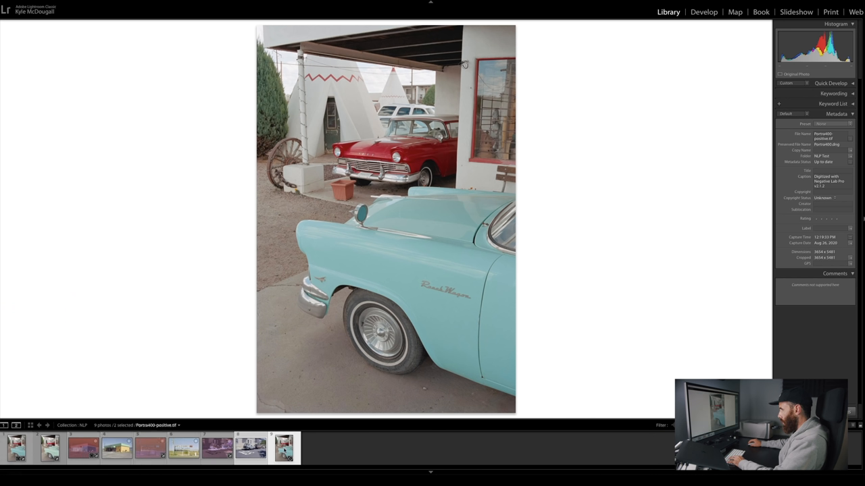
Open Portra400-positive.tif in Develop and raise Contrast to about +37
left_click(704, 11)
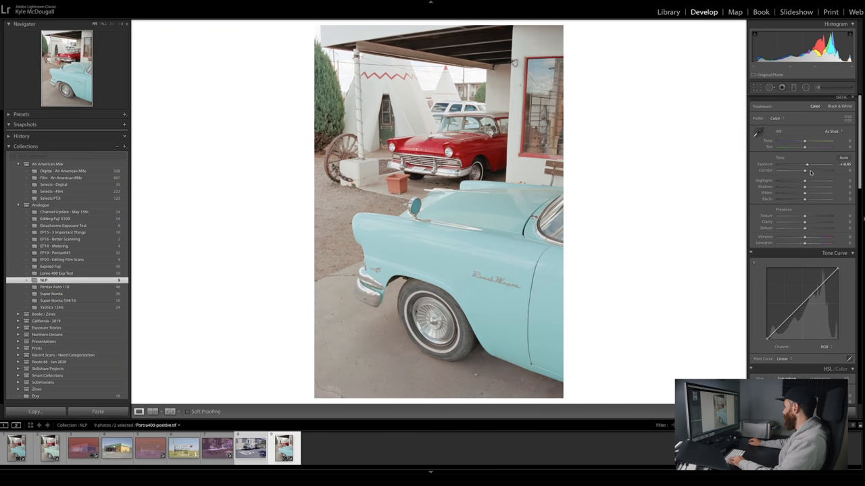
left_click_drag(804, 170, 813, 170)
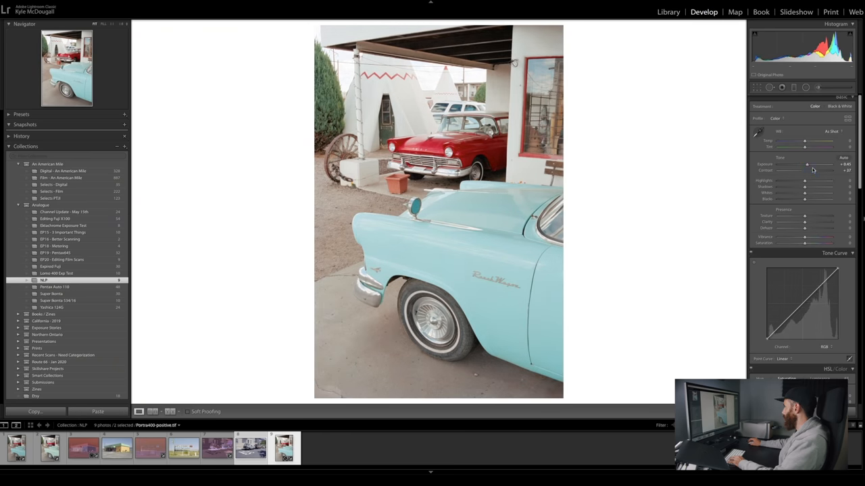